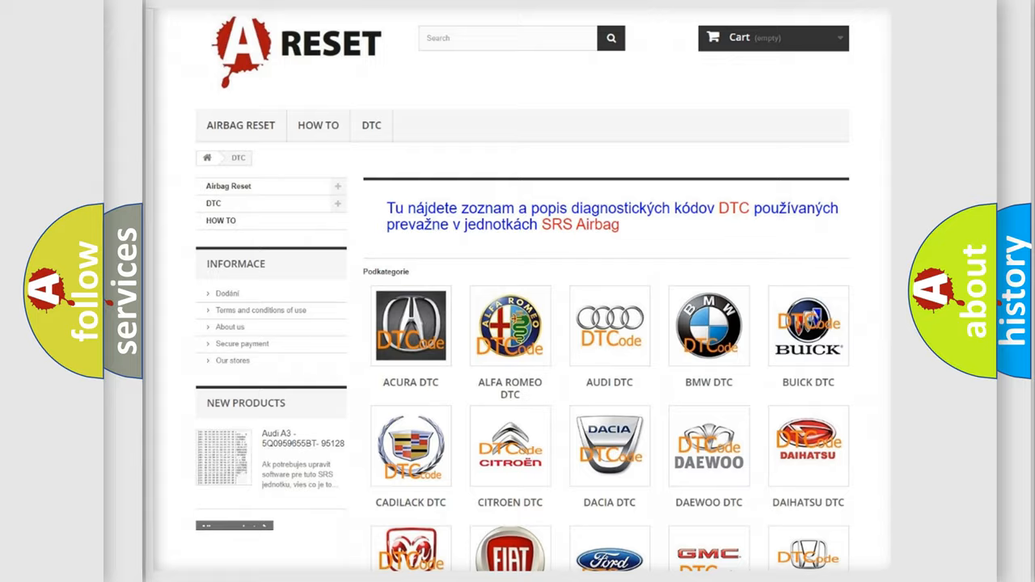
- Scroll the DTC category page down until the FIAT DTC tile comes into view
scroll("down", 3)
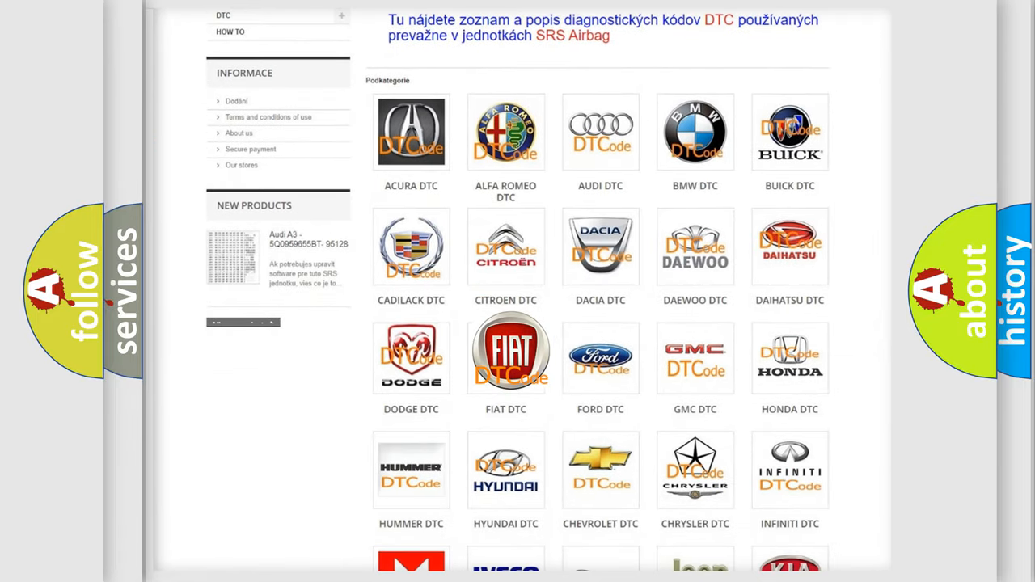
- Open the FIAT DTC code list and scroll through it down to the page footer
left_click(505, 352)
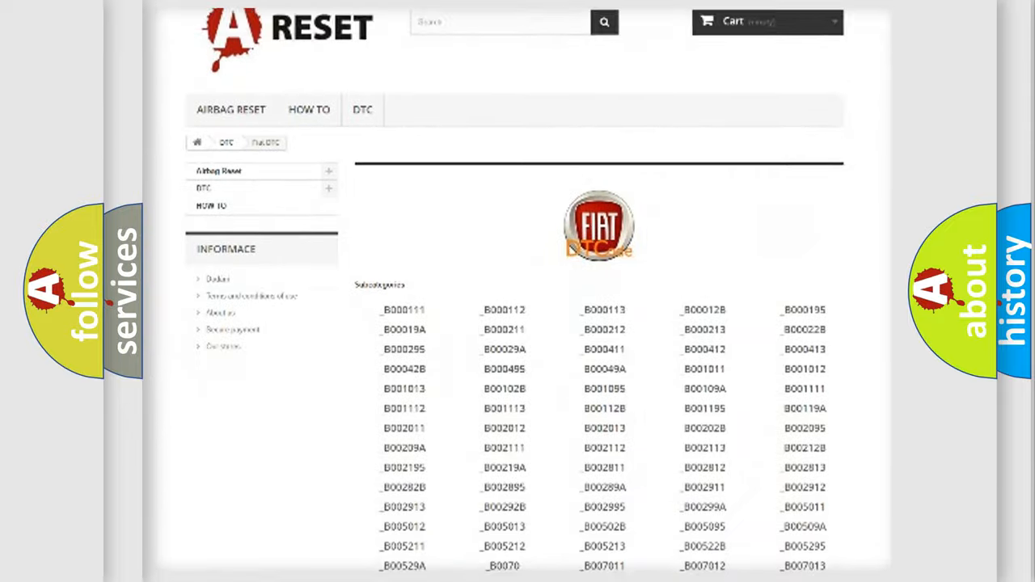
scroll("down", 3)
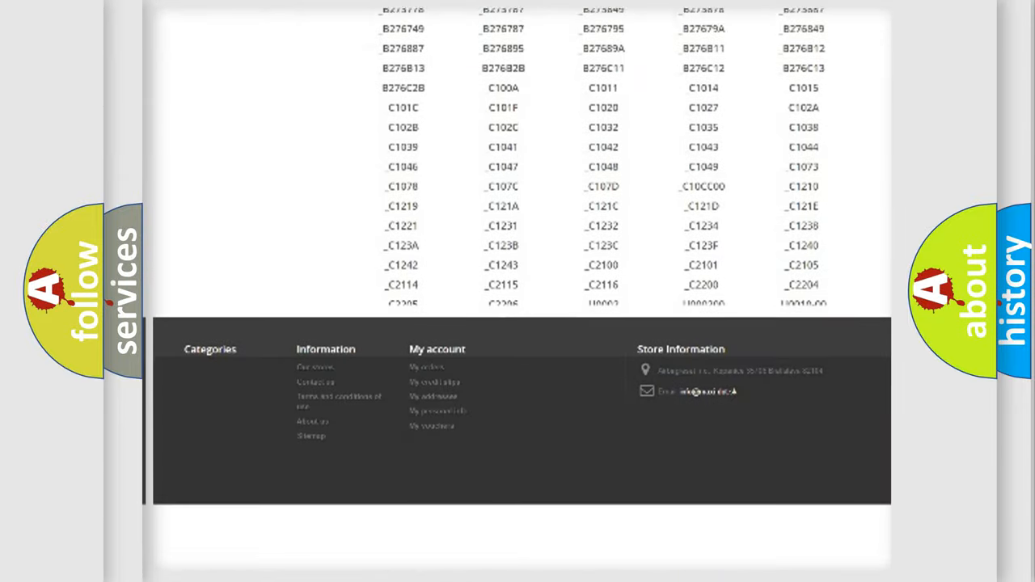
scroll("down", 3)
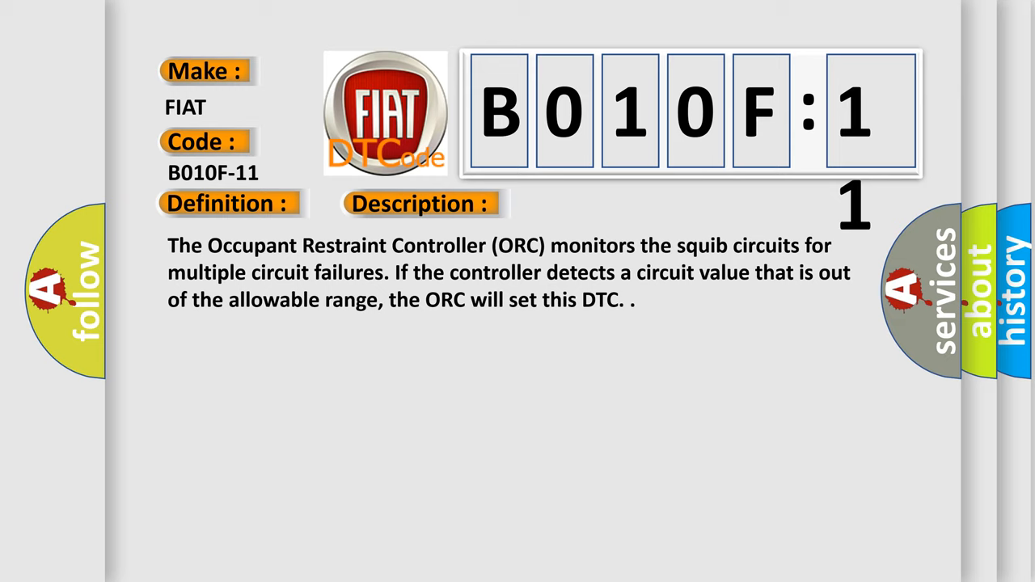
- Advance the B010F-11 slide to reveal its causes, including Driver Squib 2 circuits shorted to ground
left_click(595, 203)
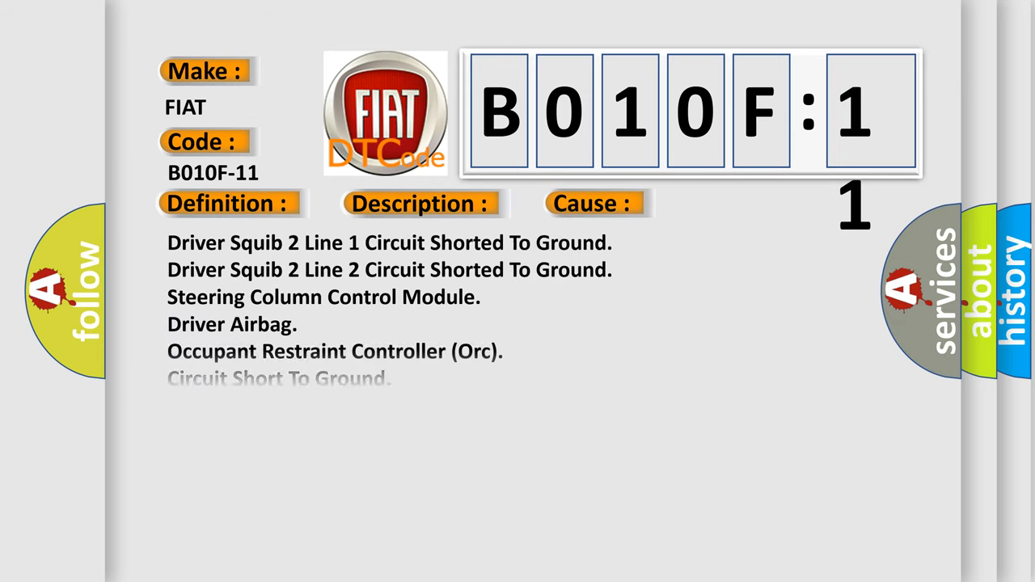